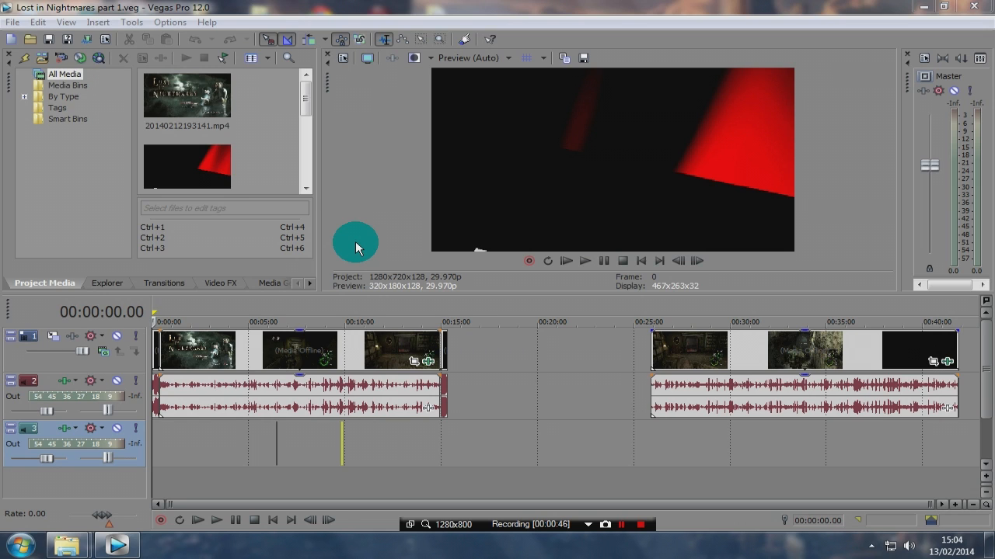
pyautogui.moveTo(303, 401)
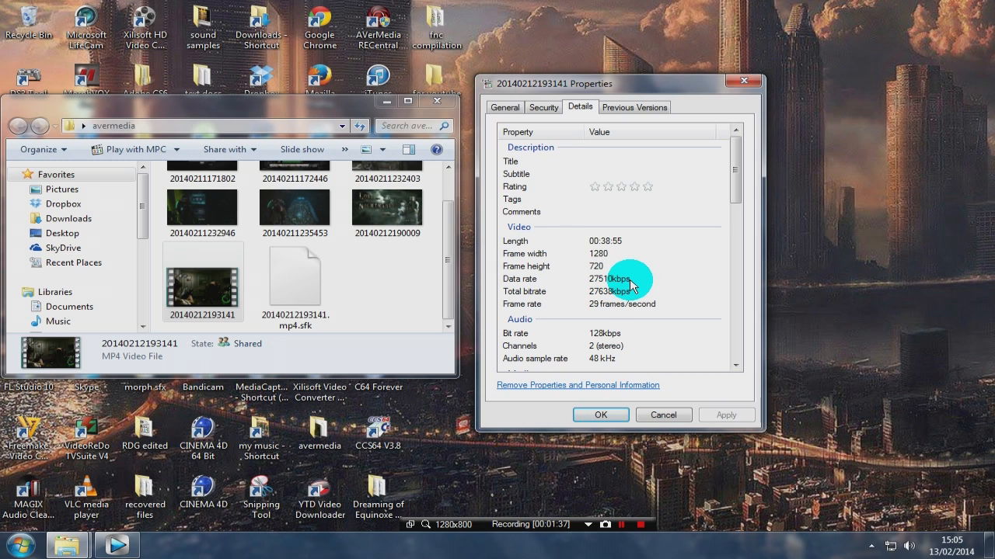
pyautogui.moveTo(596, 297)
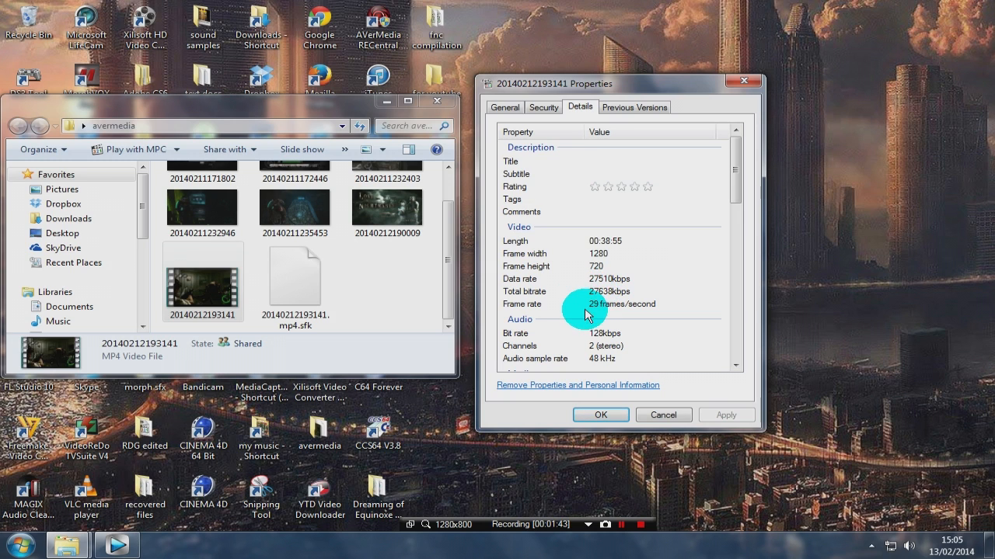
pyautogui.moveTo(610, 311)
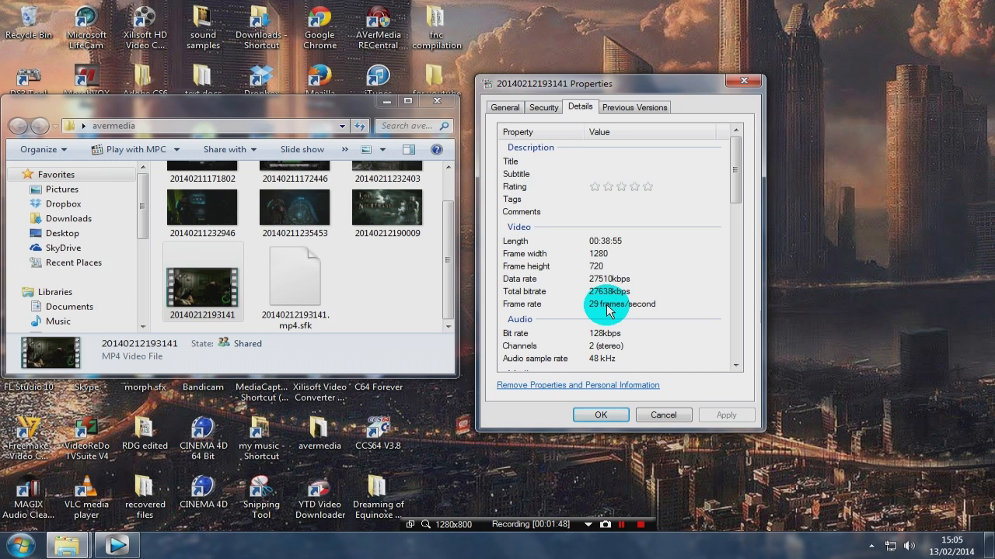
pyautogui.moveTo(594, 338)
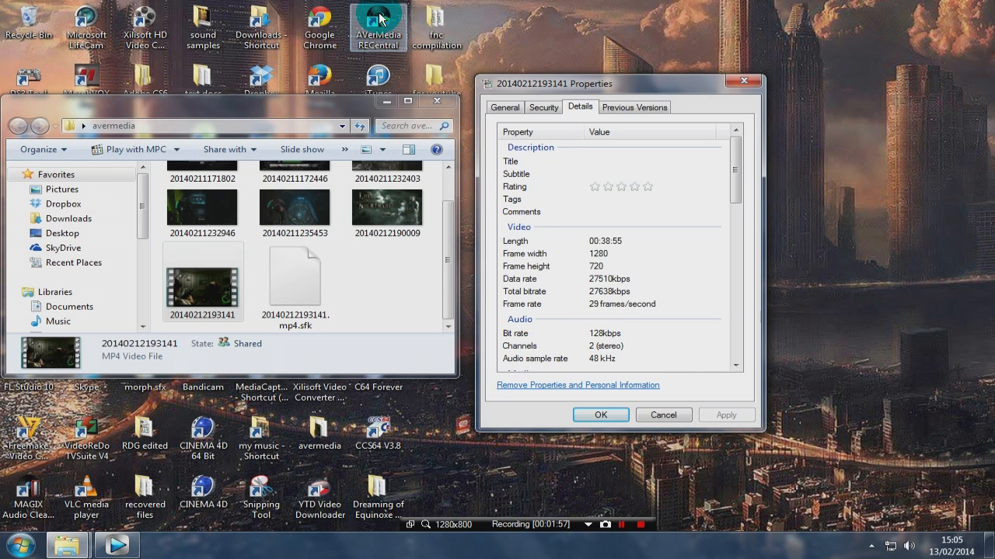
pyautogui.moveTo(544, 105)
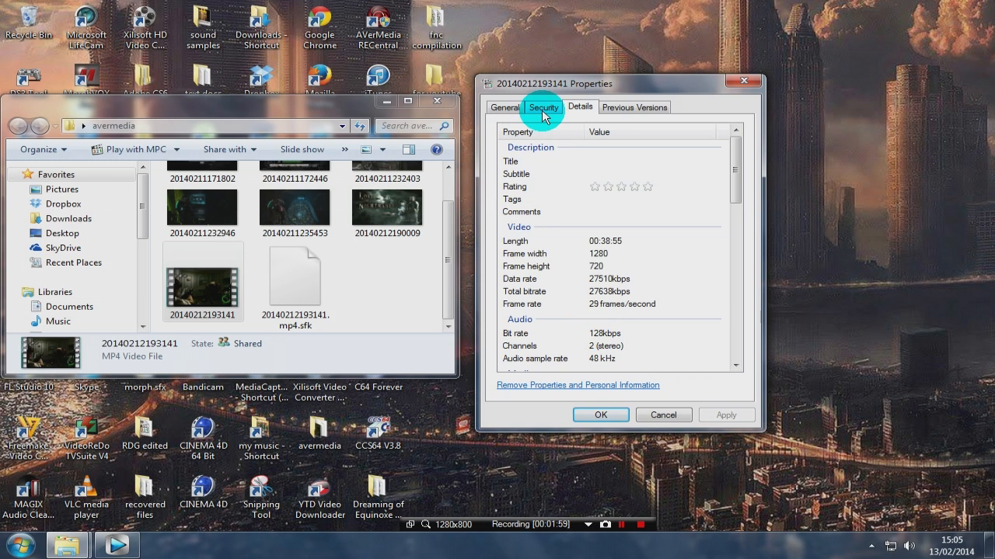
pyautogui.click(505, 106)
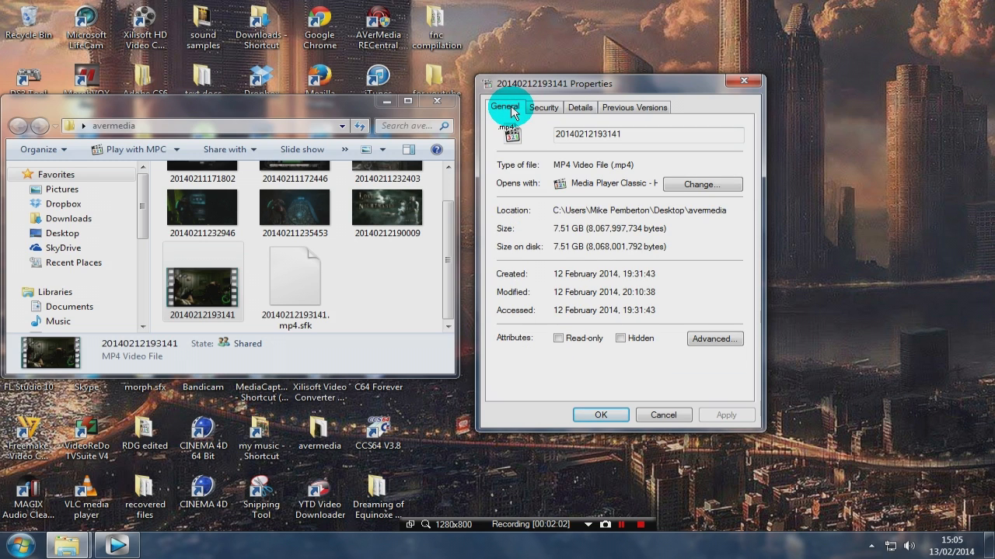
pyautogui.moveTo(563, 233)
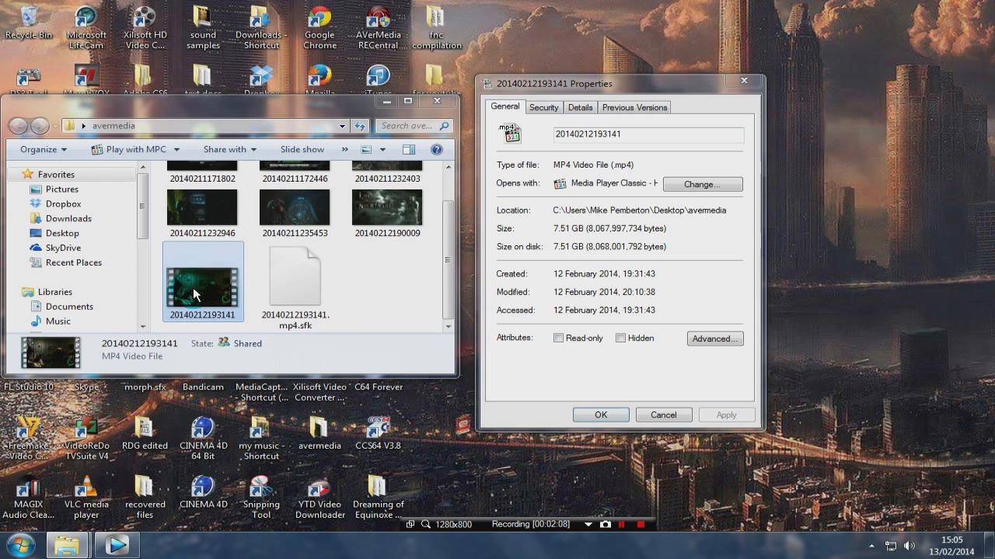
pyautogui.click(580, 108)
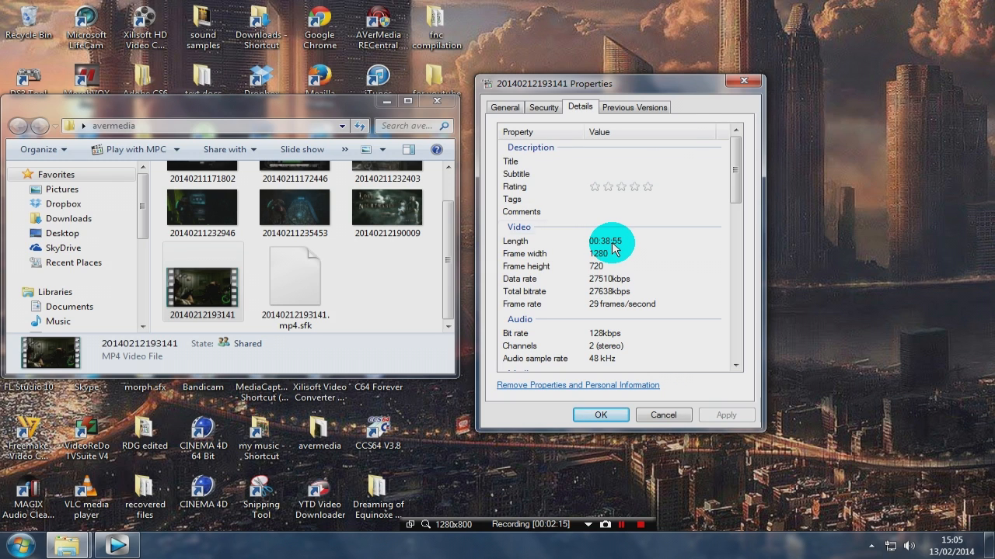
pyautogui.click(743, 80)
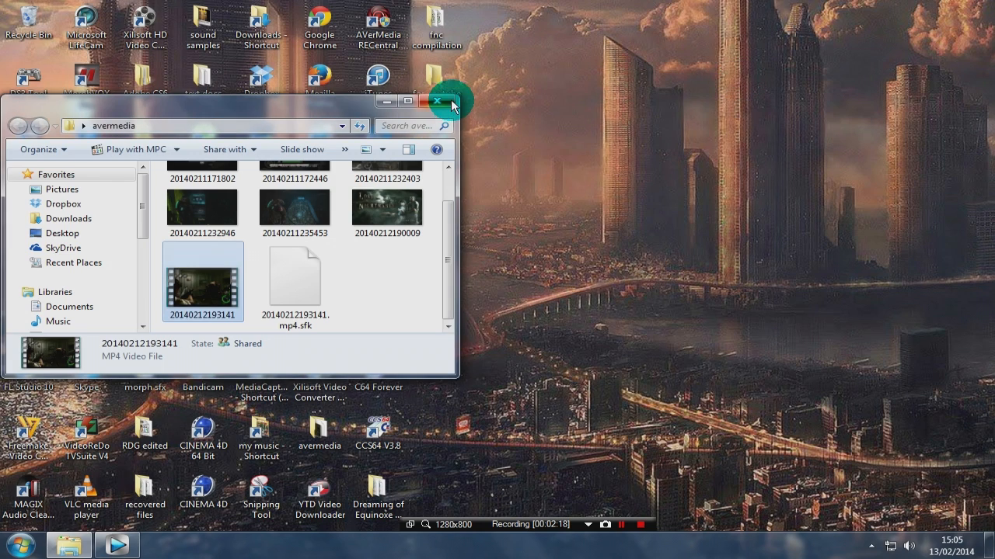
# Close the avermedia folder and check Lost in Nightmares part 1's Details properties (1280×720, 27,990 kbps) from the desktop
pyautogui.click(438, 99)
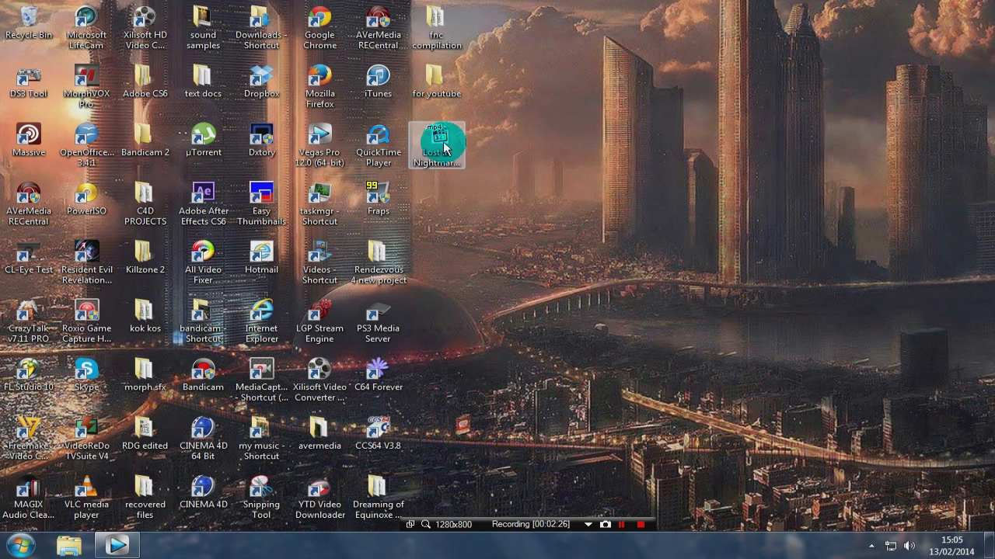
pyautogui.rightClick(437, 143)
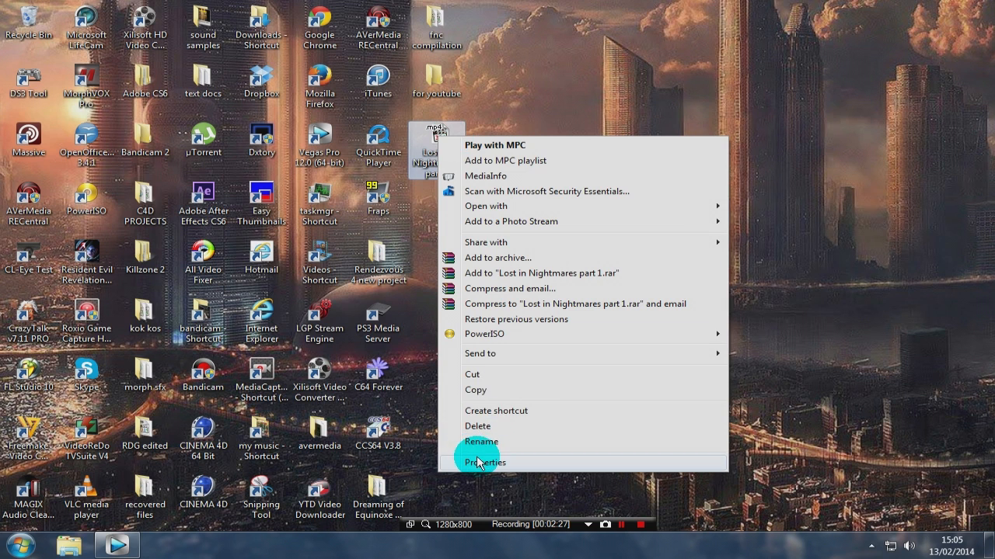
pyautogui.click(485, 463)
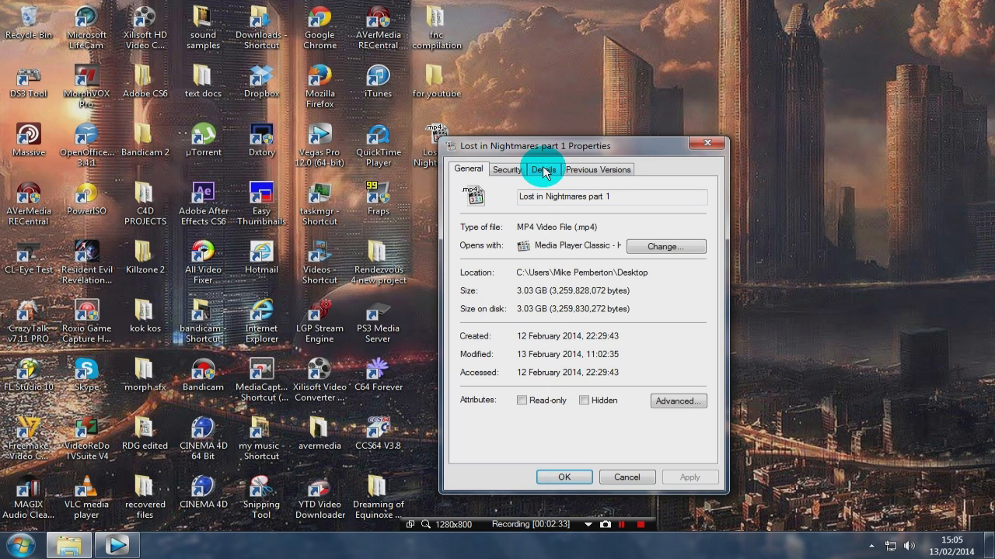
pyautogui.click(542, 169)
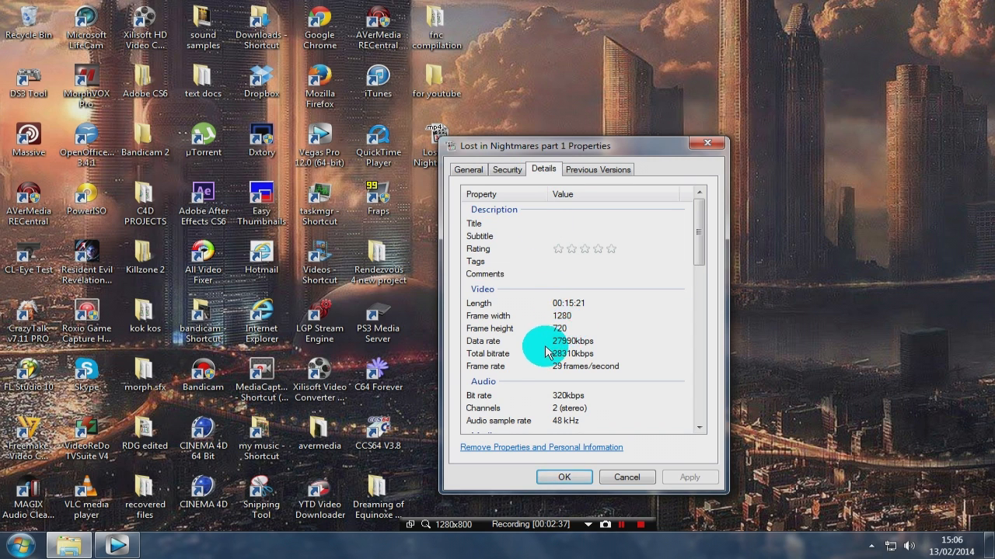
pyautogui.moveTo(567, 361)
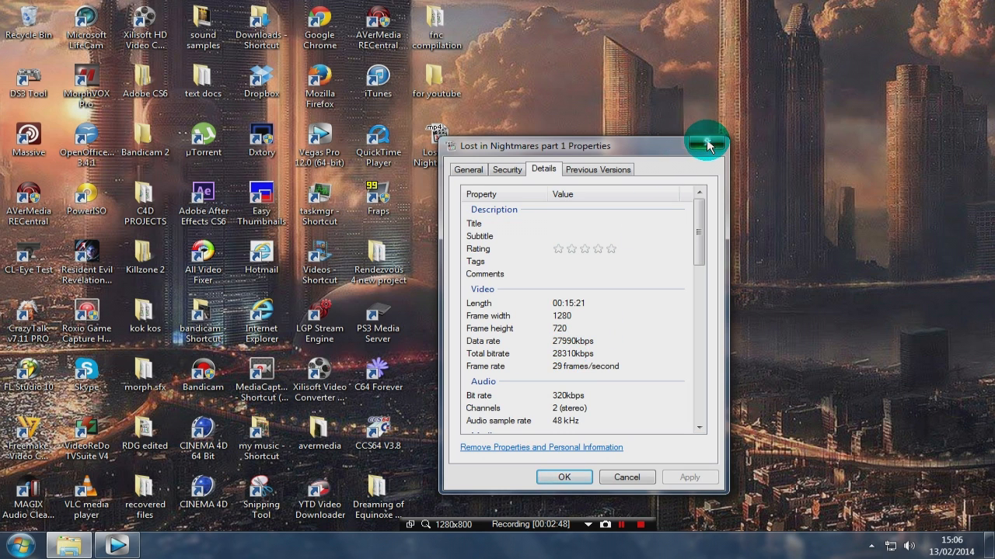
pyautogui.click(705, 143)
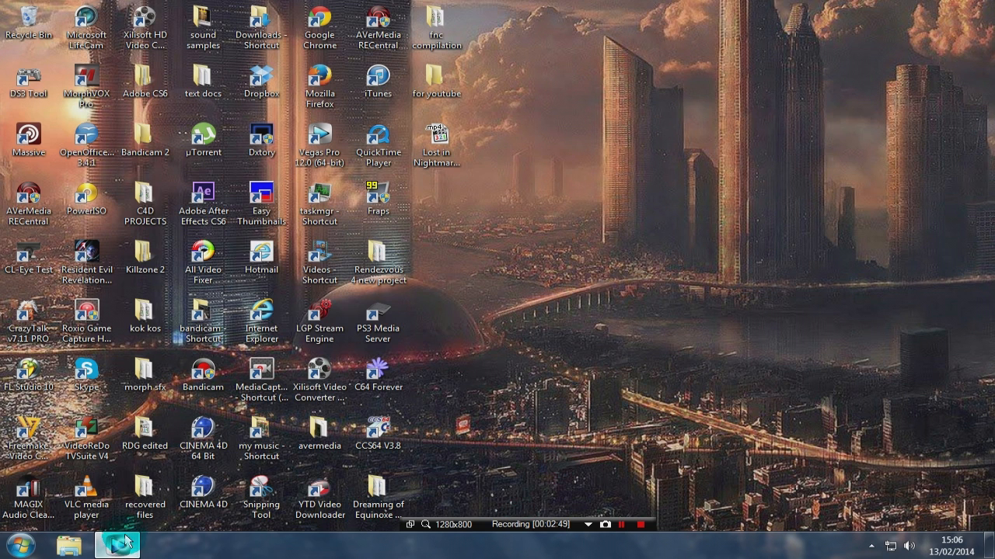
# Return to the Vegas project and view its Project Properties (1280×720 at 29.970 fps)
pyautogui.click(116, 544)
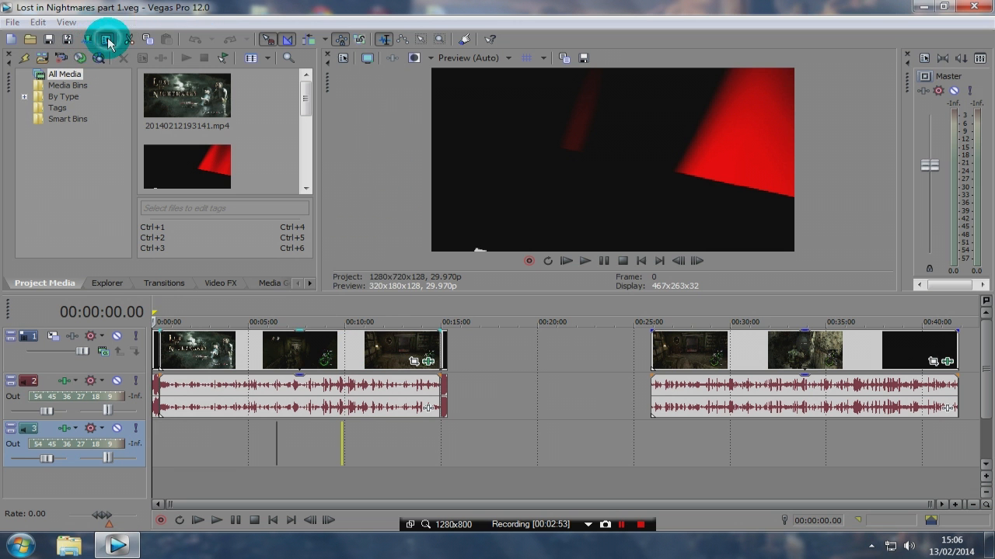
pyautogui.click(107, 38)
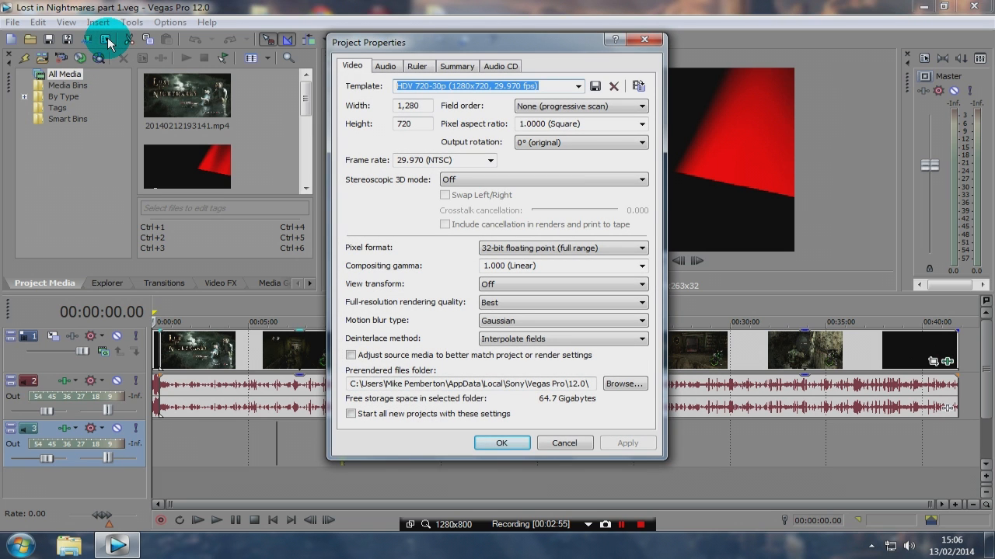
pyautogui.moveTo(423, 232)
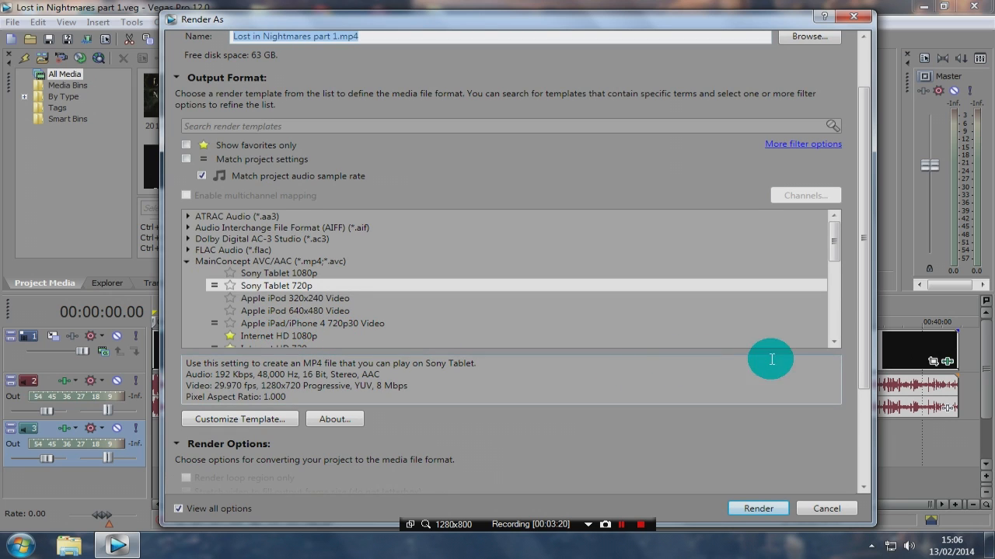
pyautogui.scroll(-3)
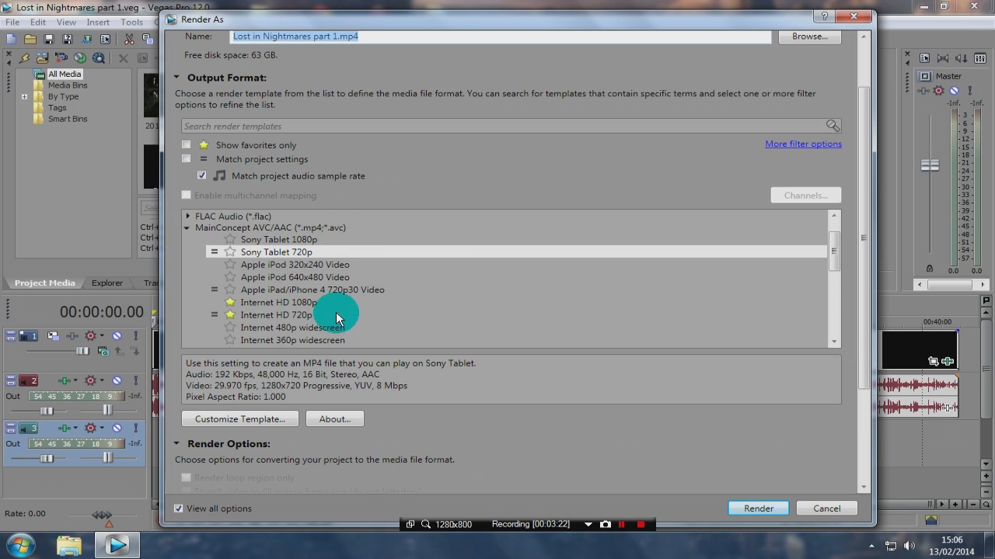
pyautogui.moveTo(239, 419)
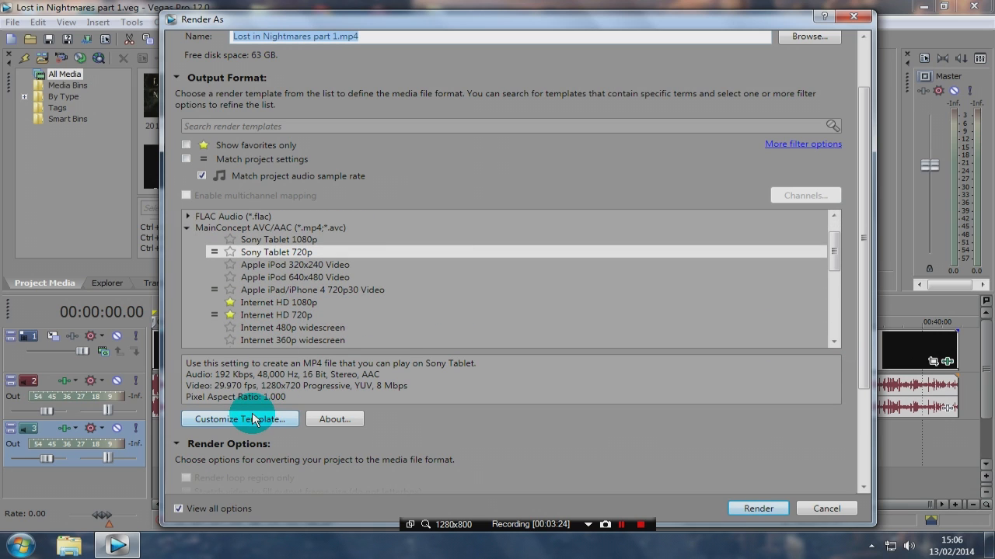
pyautogui.moveTo(292, 314)
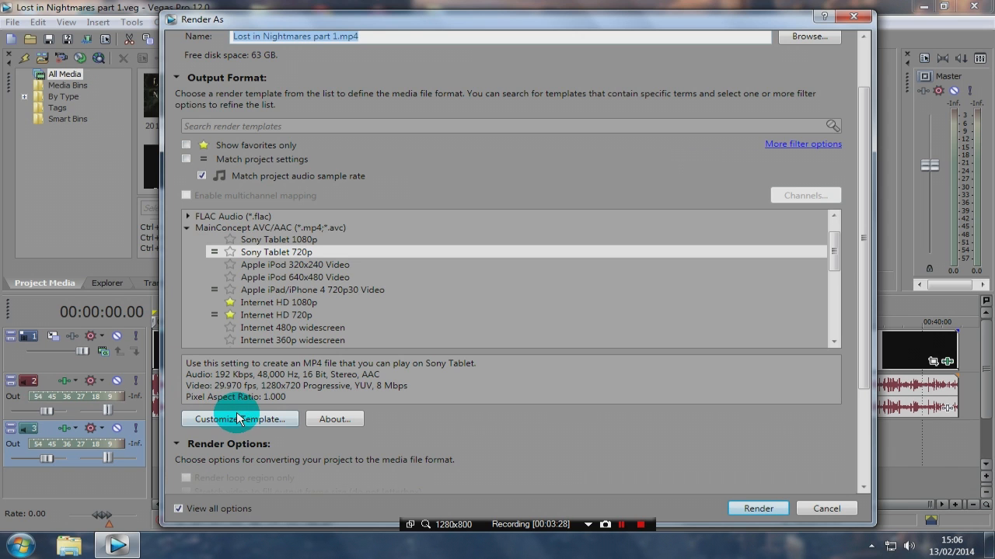
pyautogui.click(239, 419)
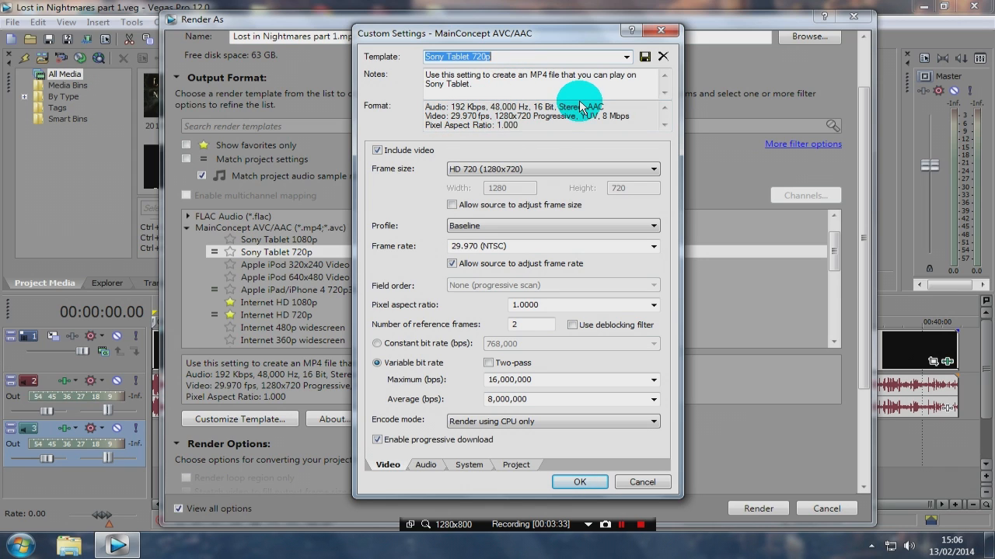
pyautogui.moveTo(534, 218)
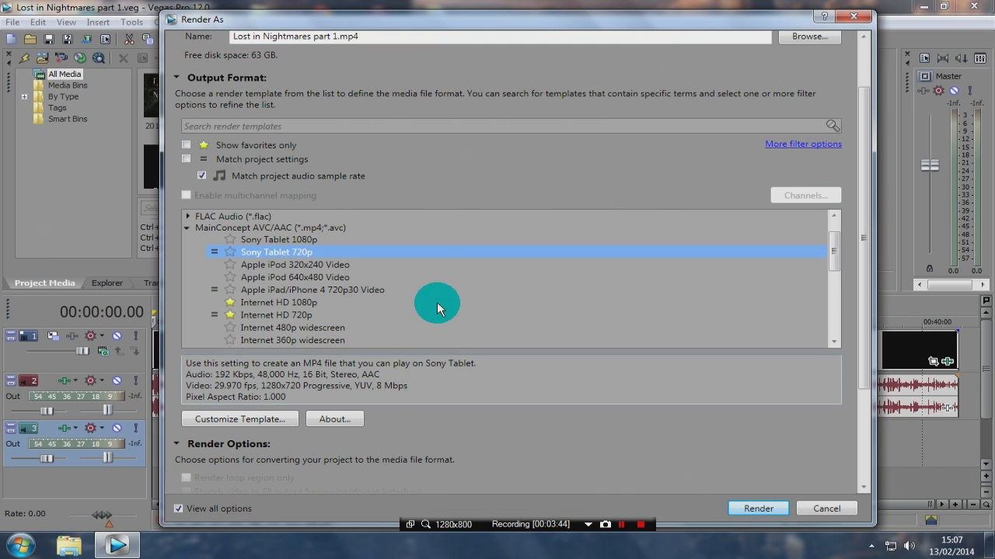
# Select the 'my mp4 new' MainConcept template and bring up its Customize Template settings
pyautogui.scroll(-3)
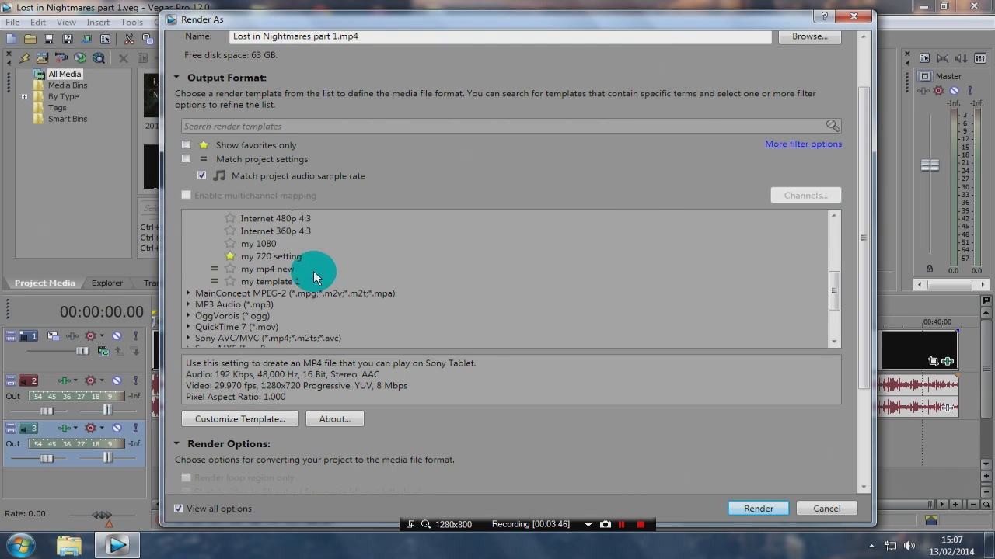
pyautogui.click(268, 269)
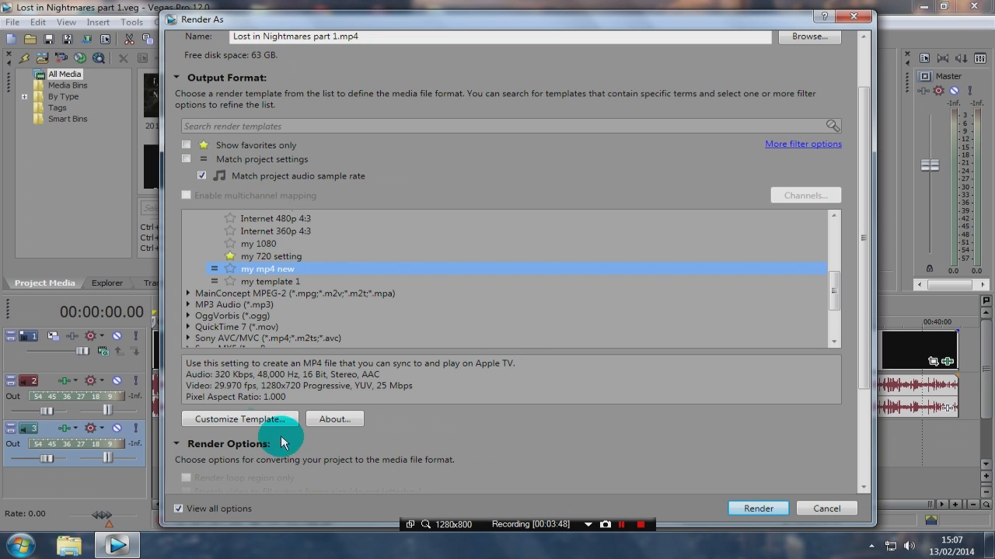
pyautogui.click(239, 420)
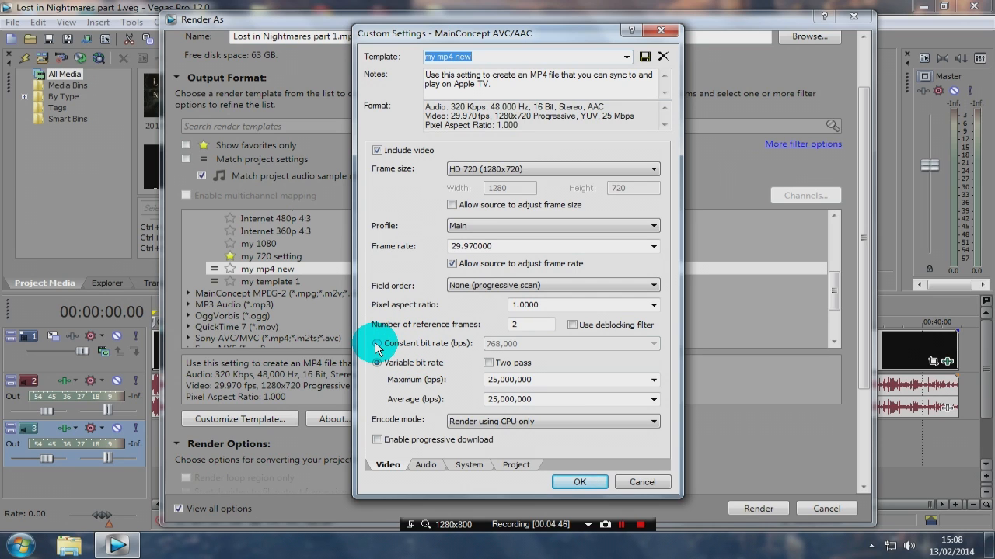
# Switch the template's video encoding to Constant bit rate and choose 28,000,000 bps from the list
pyautogui.click(376, 344)
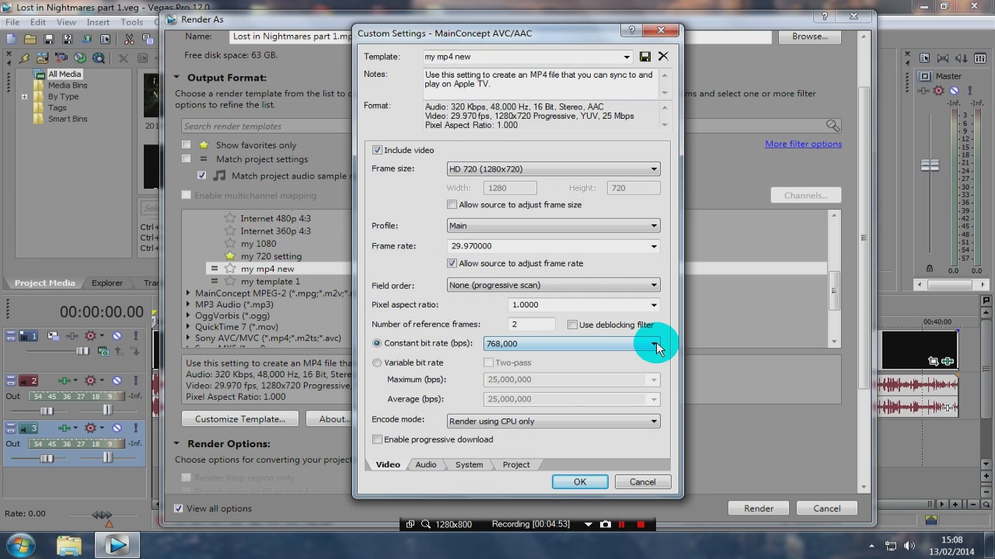
pyautogui.click(655, 344)
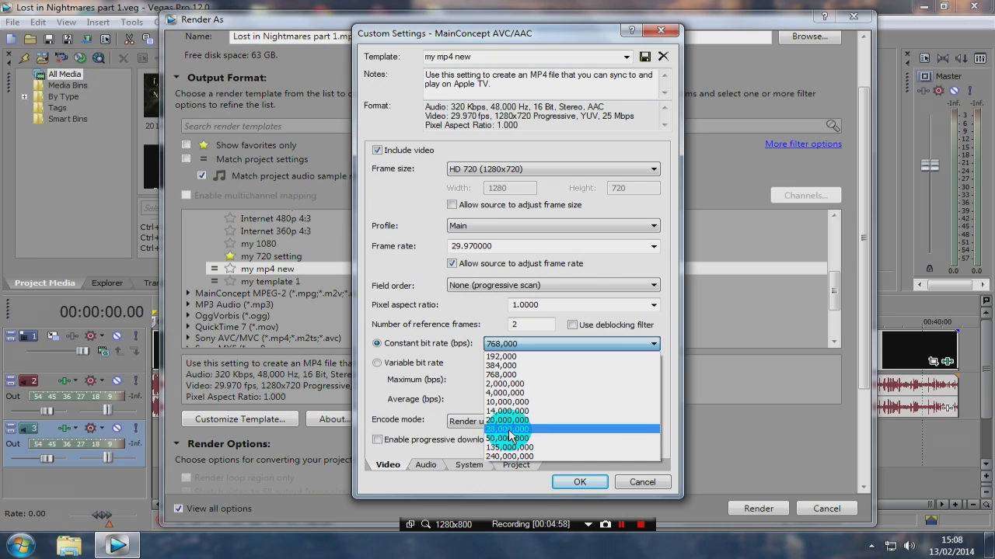
pyautogui.click(506, 429)
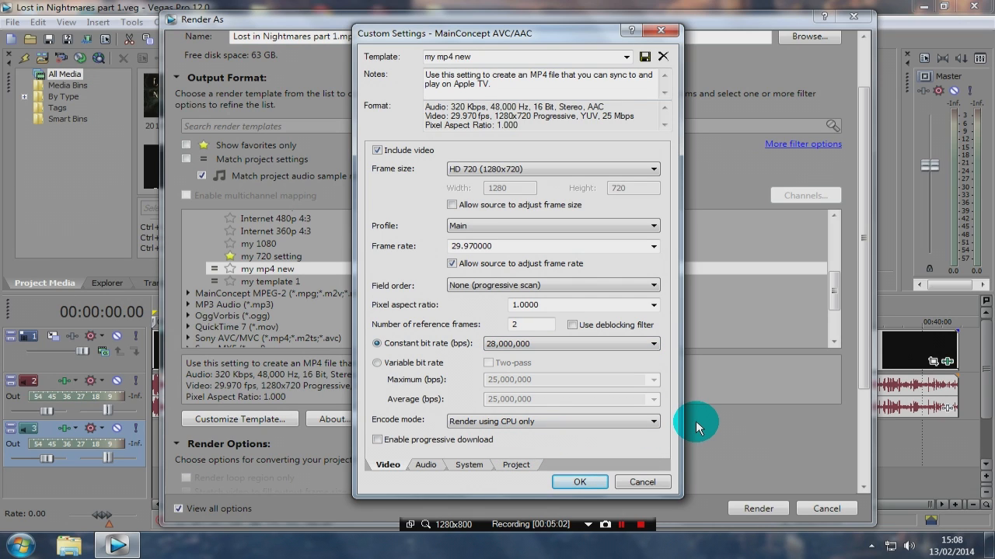
pyautogui.moveTo(550, 389)
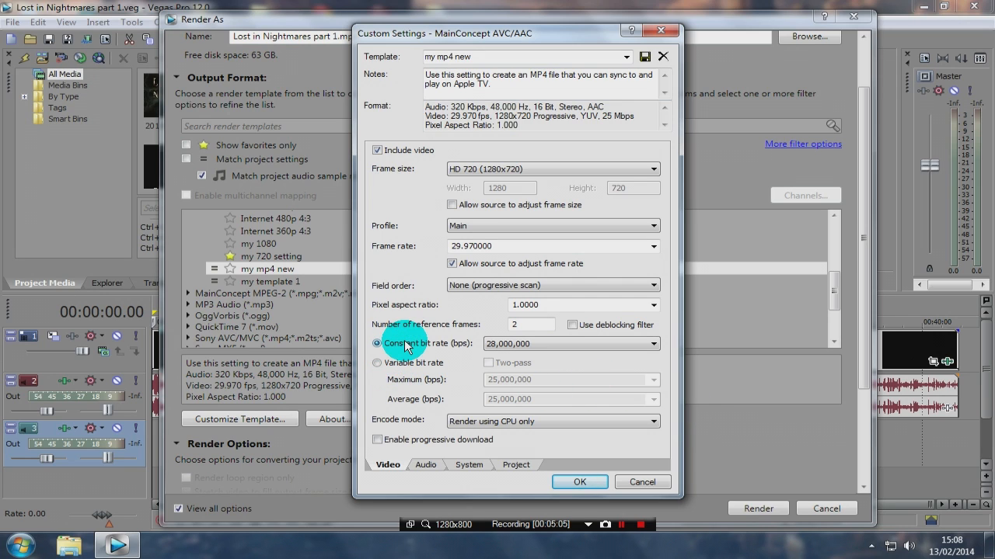
pyautogui.click(572, 344)
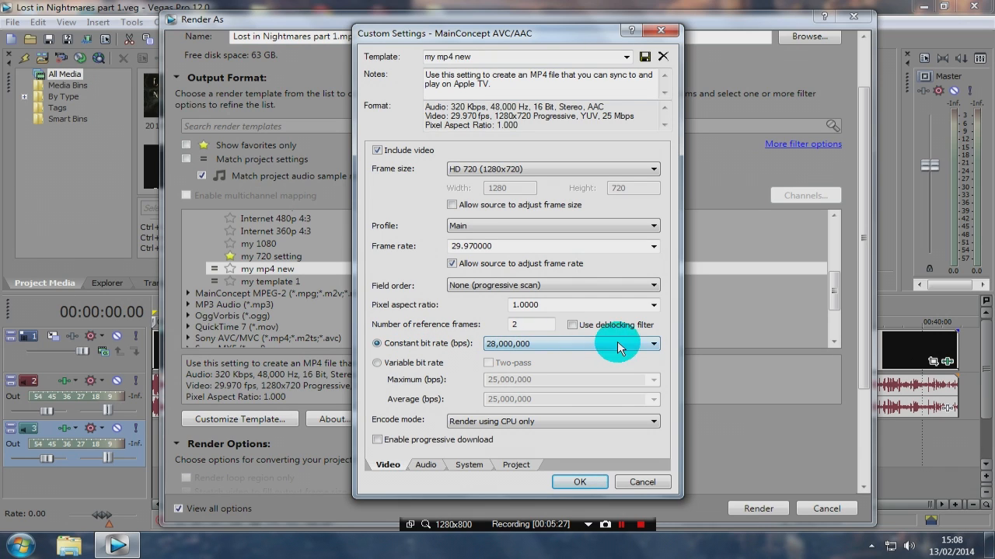
pyautogui.click(653, 343)
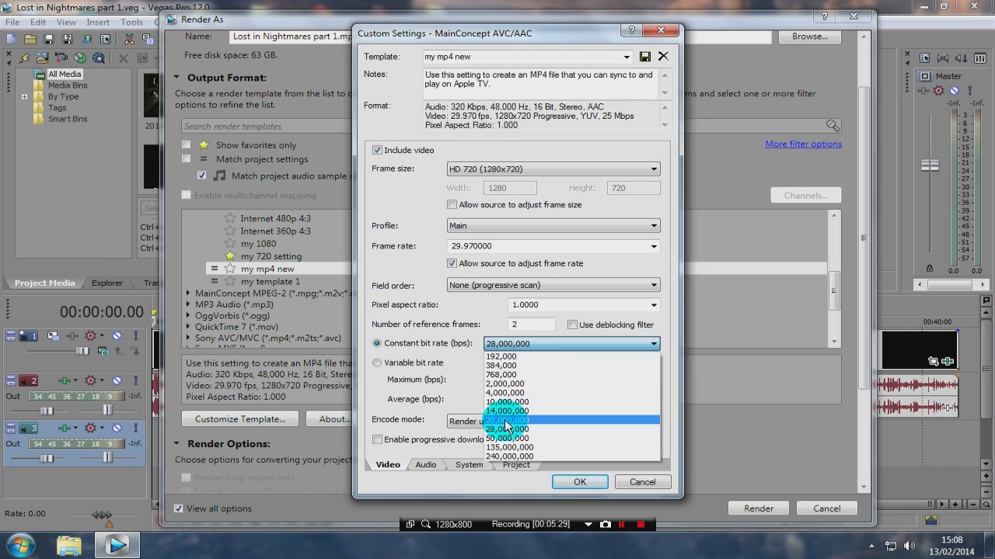
pyautogui.click(507, 410)
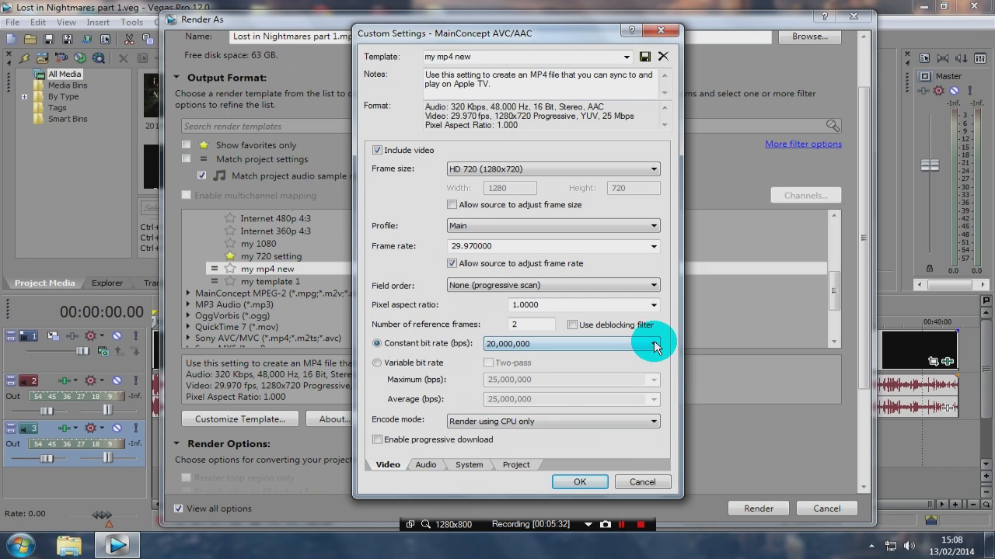
pyautogui.click(653, 343)
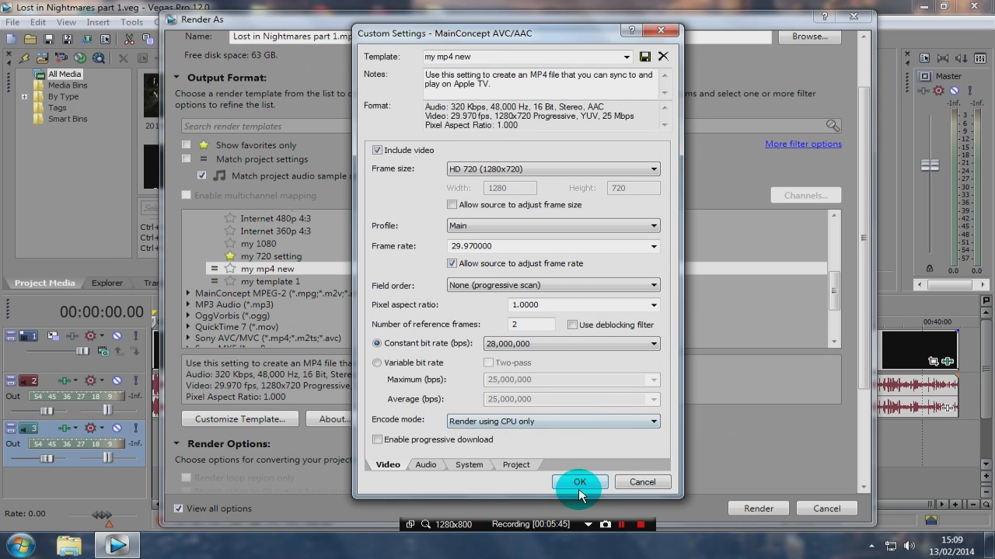
# Confirm the Custom Settings so Render As lists 'my mp4 new' at a constant 28 Mbps
pyautogui.click(578, 482)
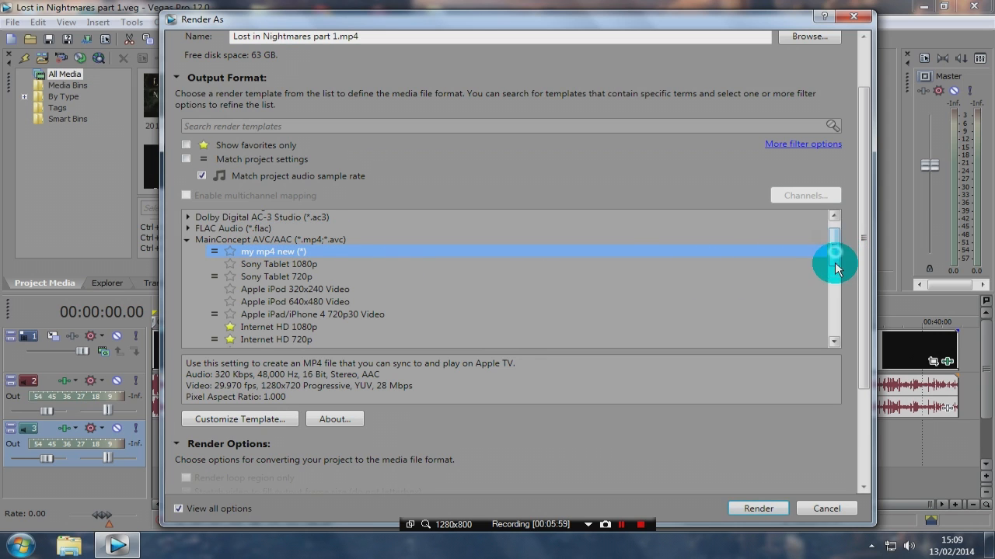
pyautogui.scroll(-3)
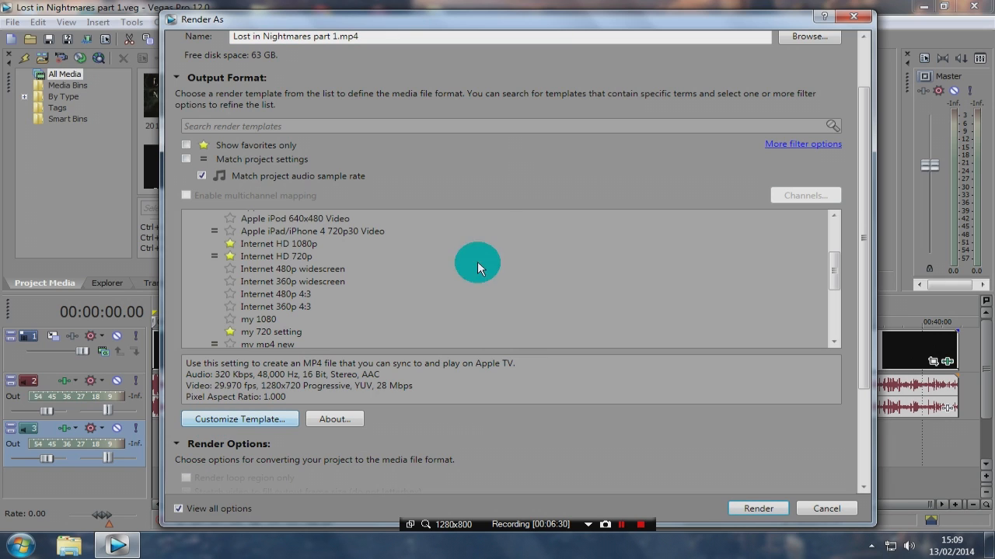
pyautogui.moveTo(574, 454)
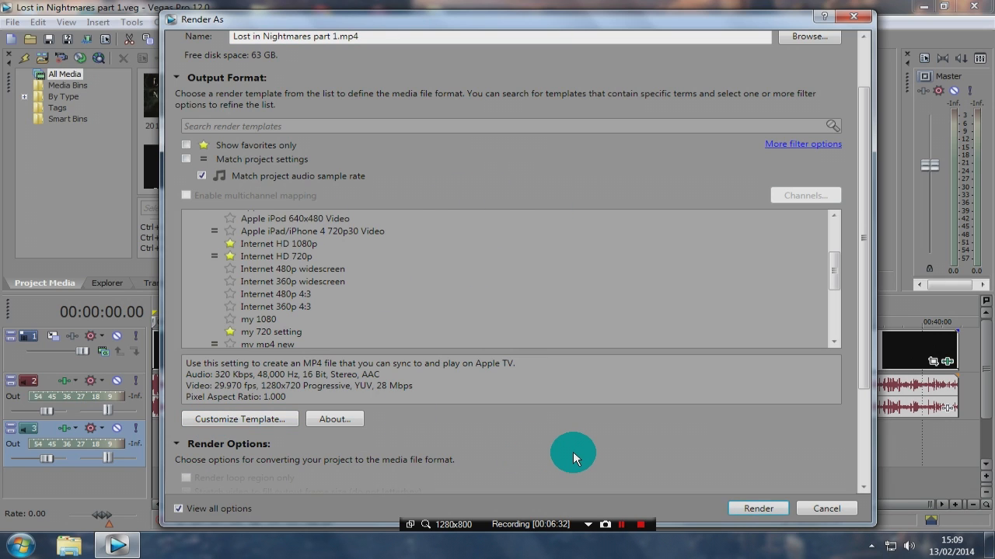